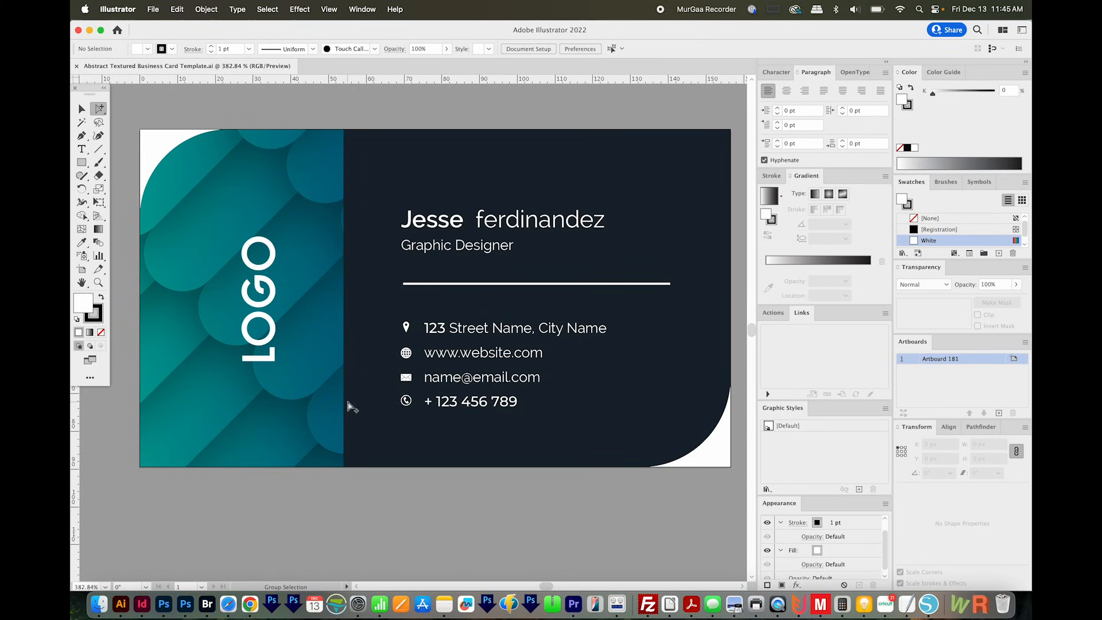
{"action": "mouse_move", "coordinate": [291, 411]}
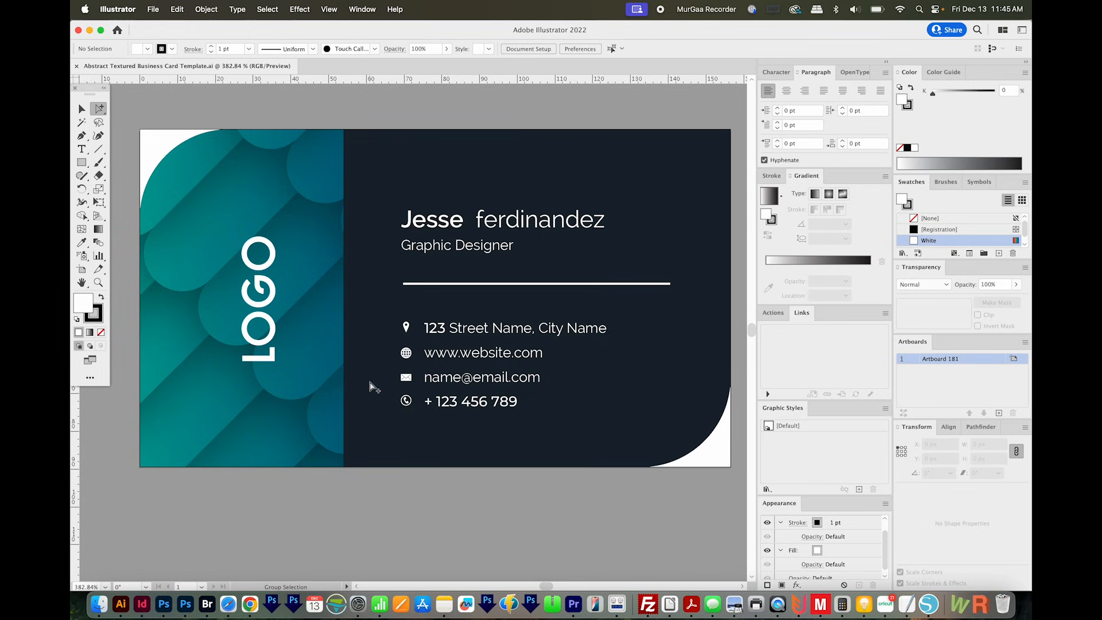
{"action": "mouse_move", "coordinate": [169, 149]}
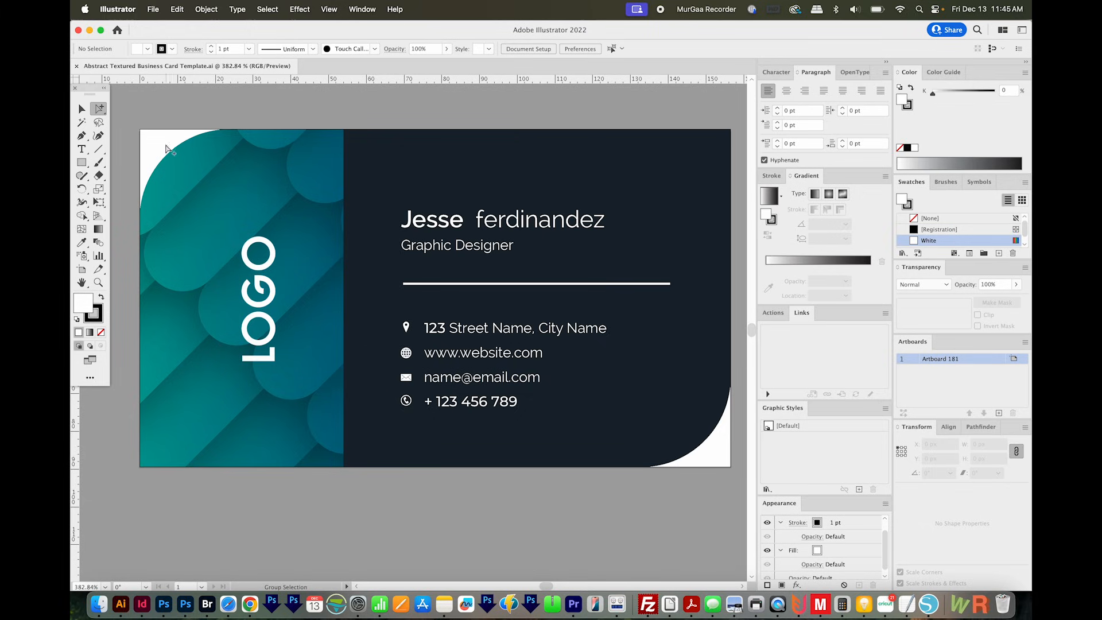
{"action": "mouse_move", "coordinate": [213, 227]}
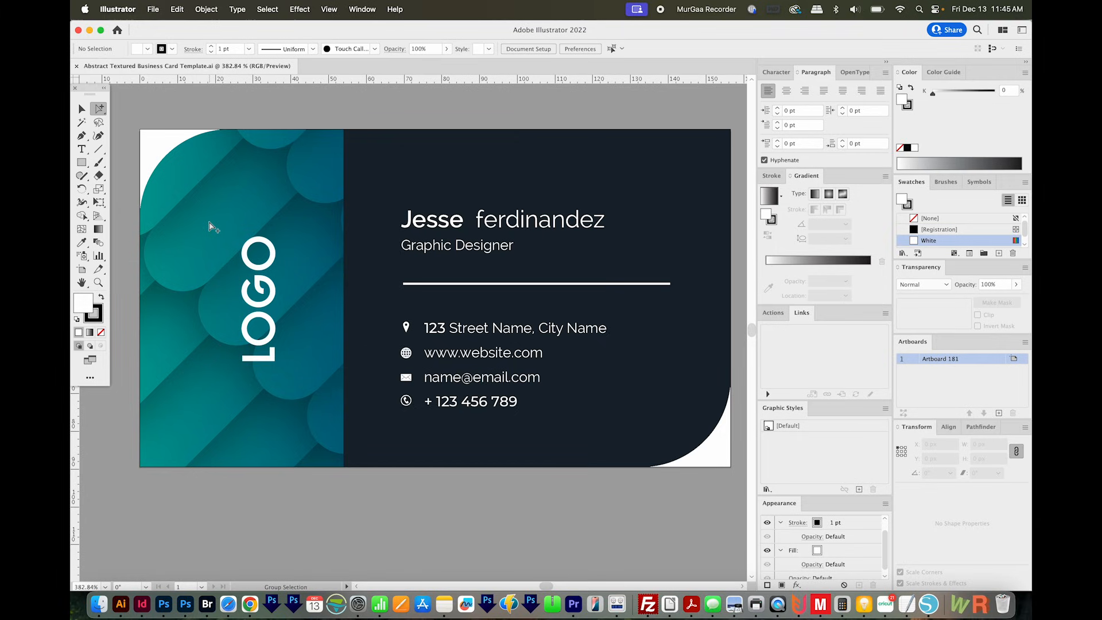
{"action": "mouse_move", "coordinate": [345, 338]}
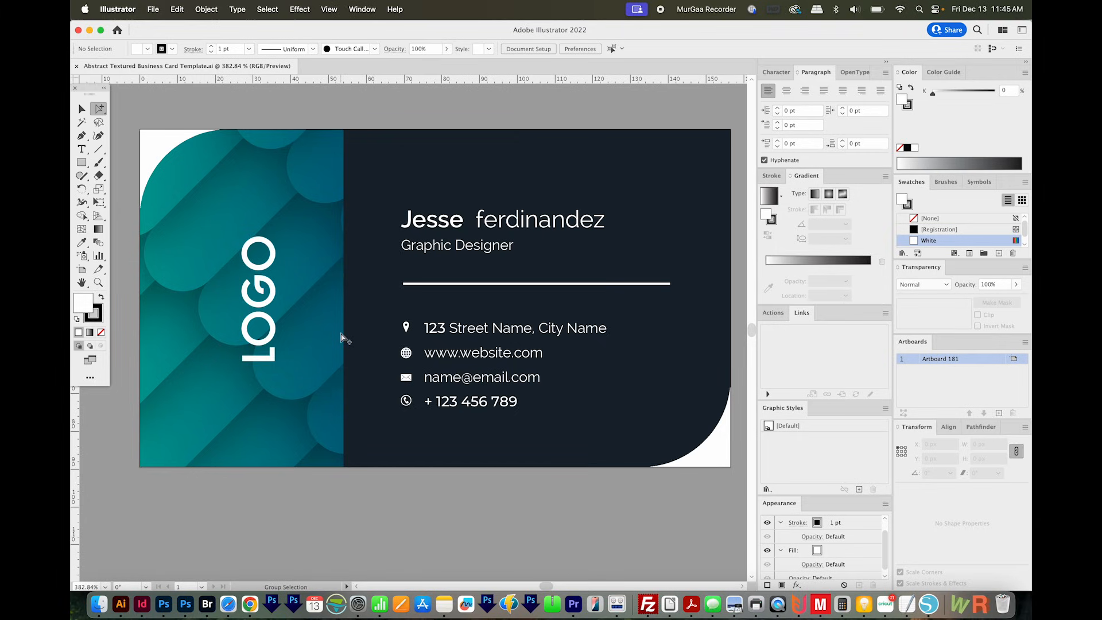
Select the card's clipped artwork group and release its clipping mask via Object > Clipping Mask.
{"action": "left_click", "coordinate": [330, 323]}
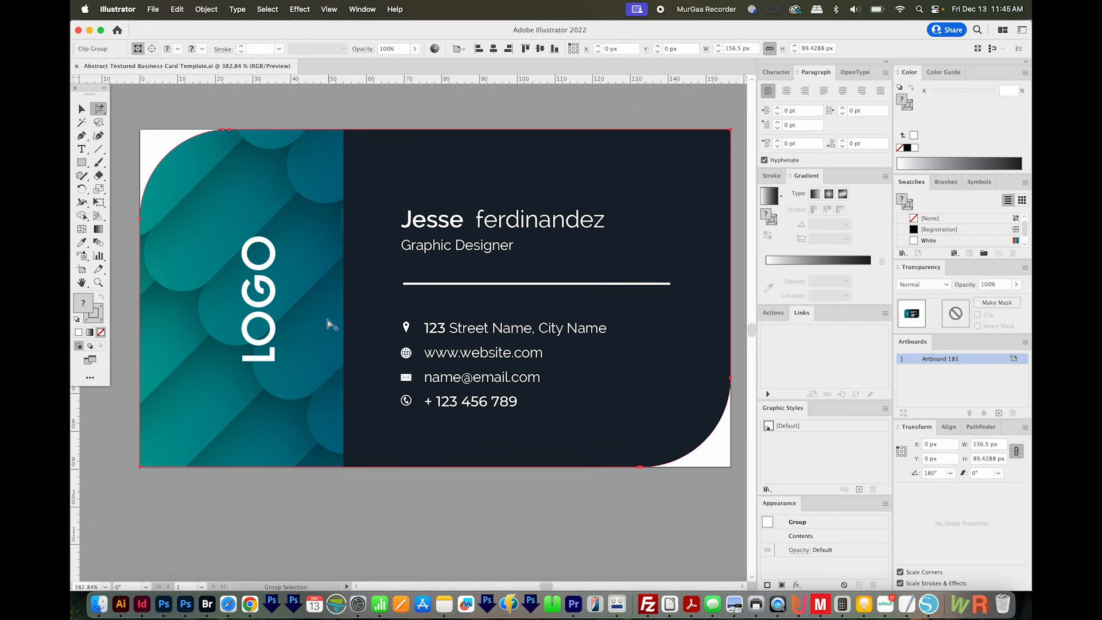
{"action": "mouse_move", "coordinate": [246, 177]}
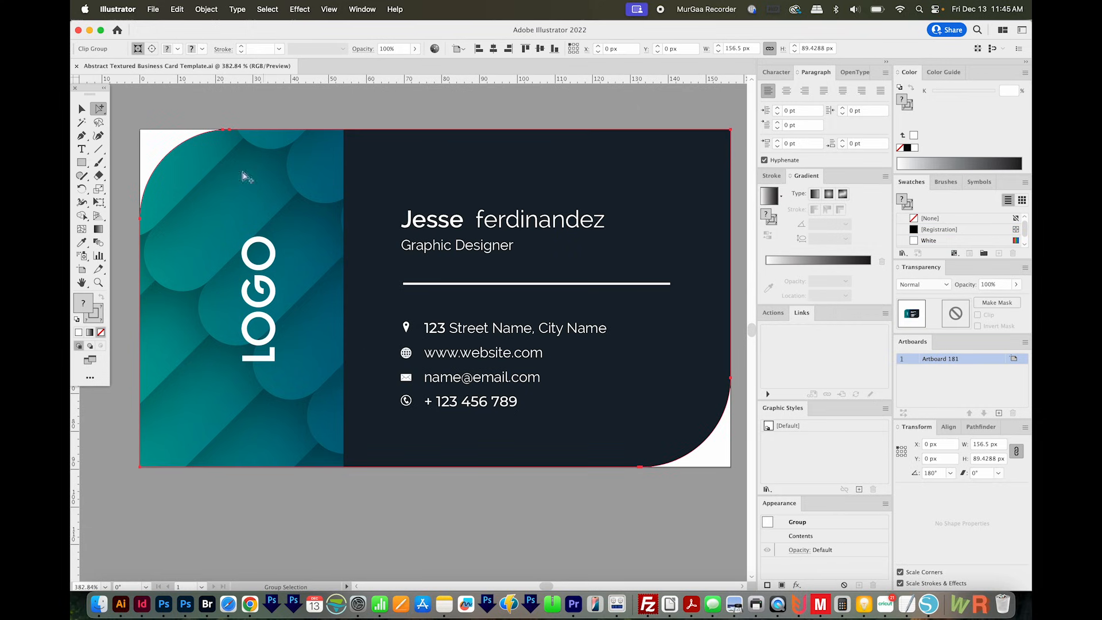
{"action": "left_click", "coordinate": [205, 9]}
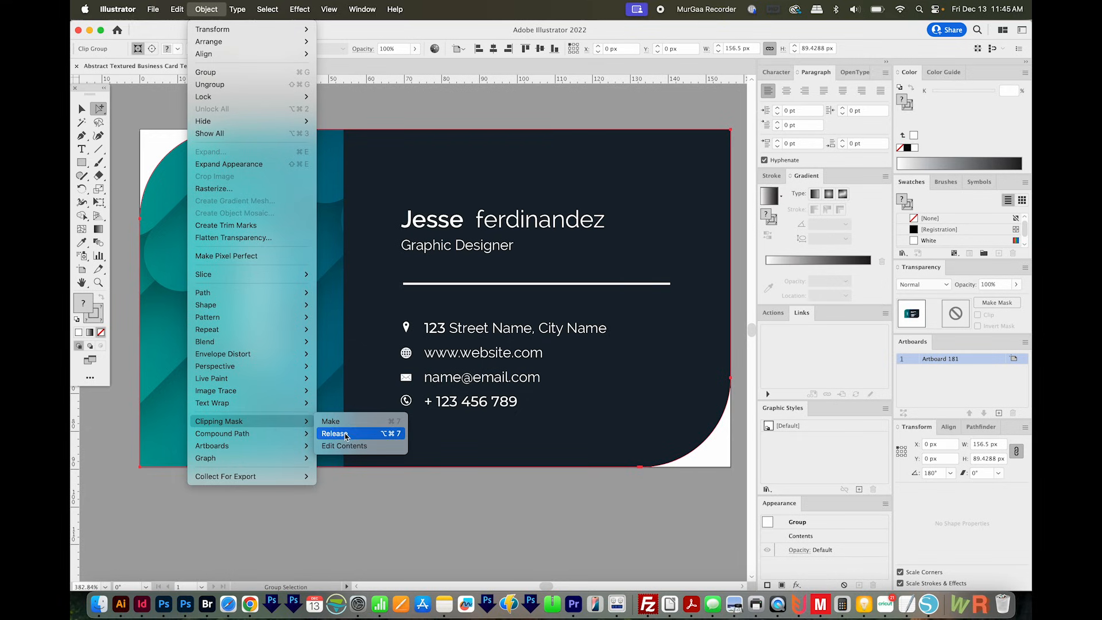
{"action": "mouse_move", "coordinate": [378, 439]}
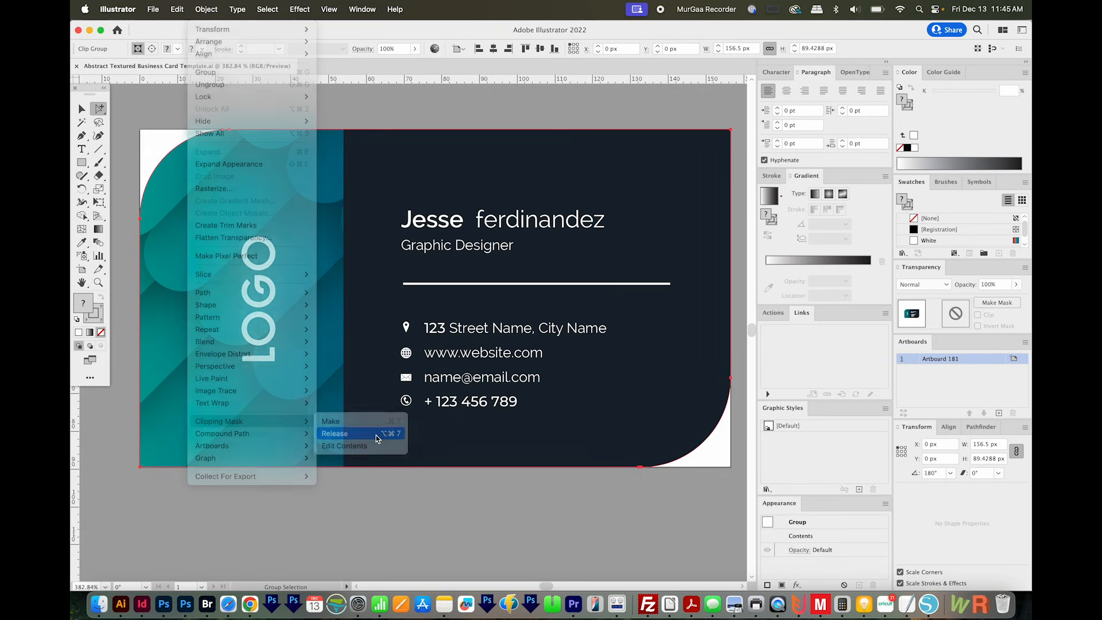
{"action": "left_click", "coordinate": [334, 433]}
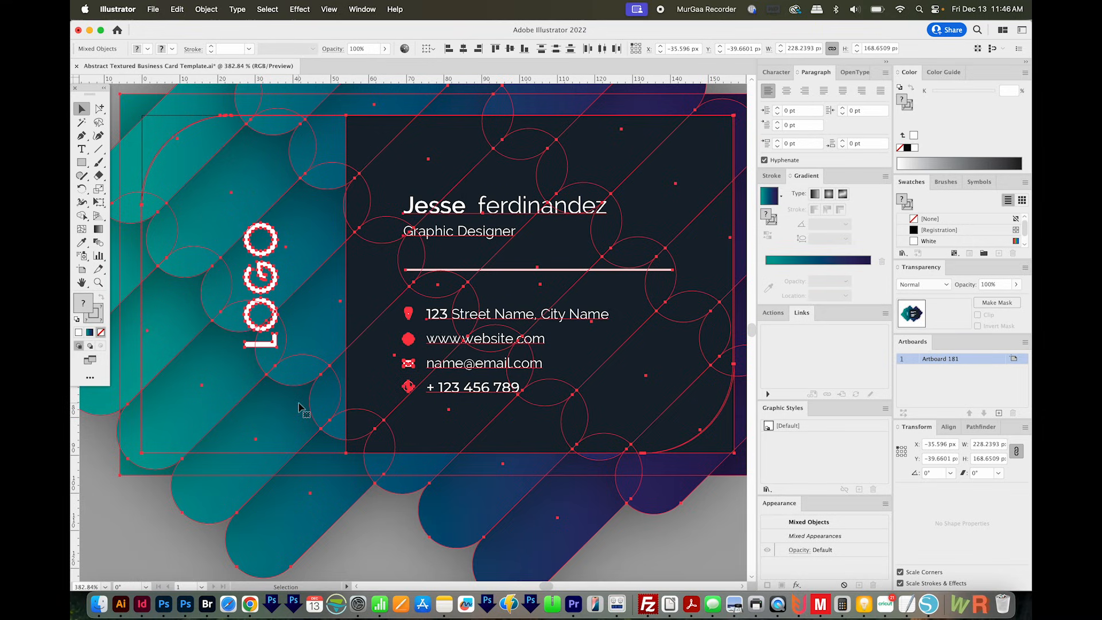
{"action": "mouse_move", "coordinate": [300, 447]}
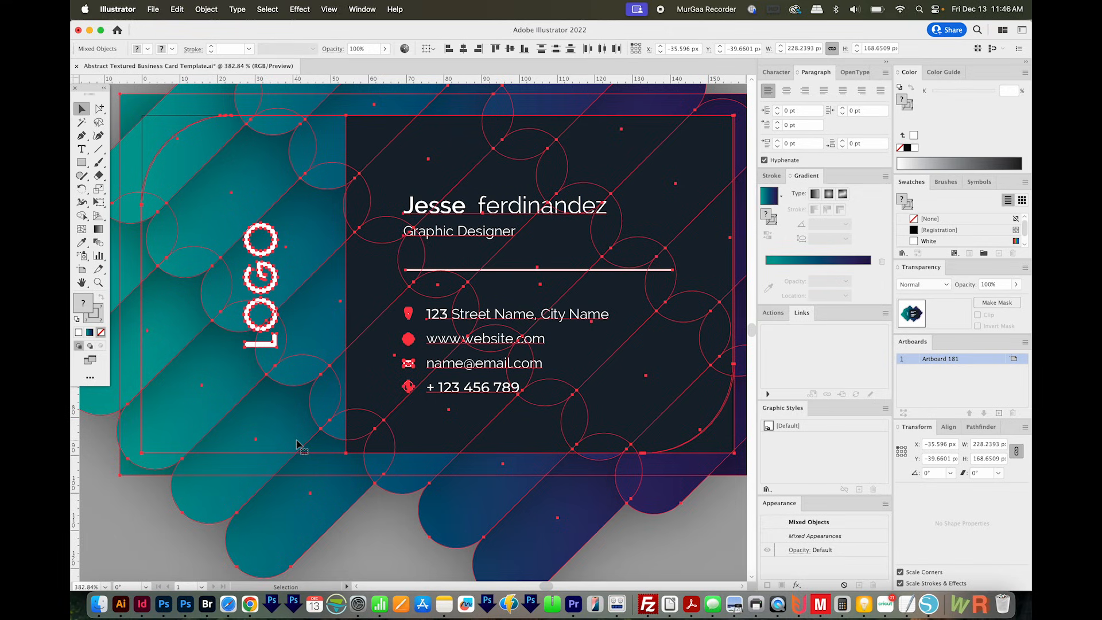
{"action": "mouse_move", "coordinate": [294, 431]}
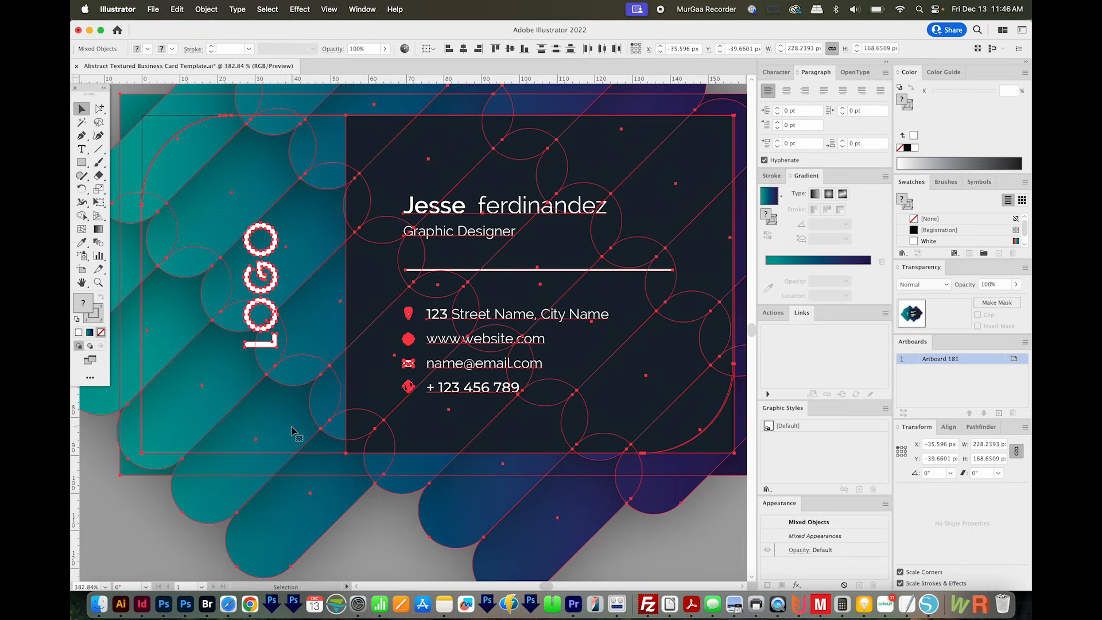
{"action": "mouse_move", "coordinate": [396, 386]}
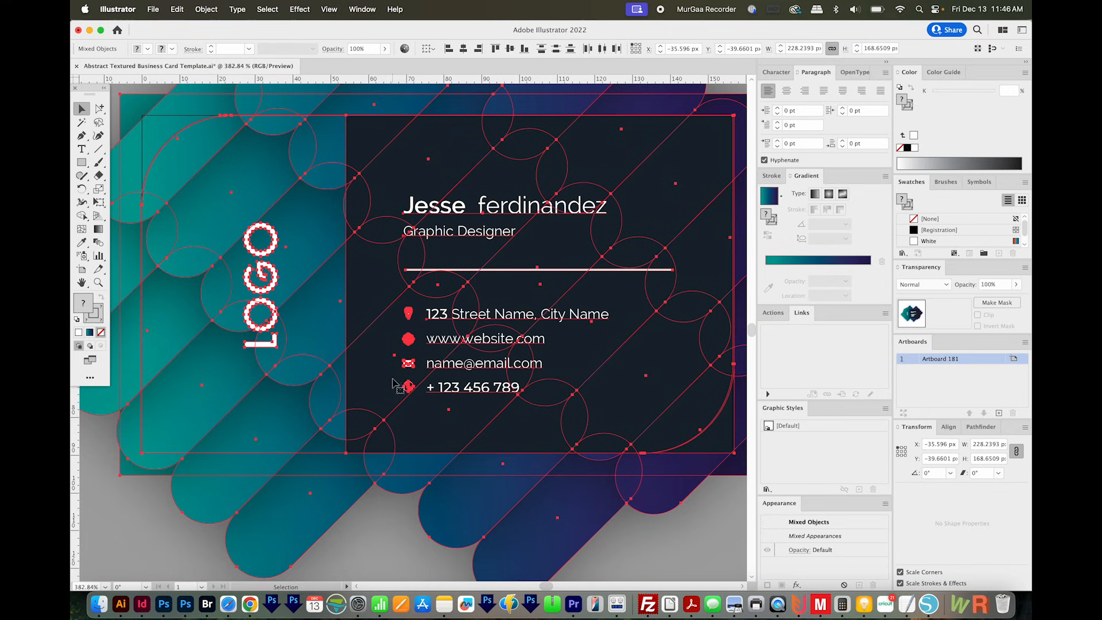
{"action": "mouse_move", "coordinate": [399, 385]}
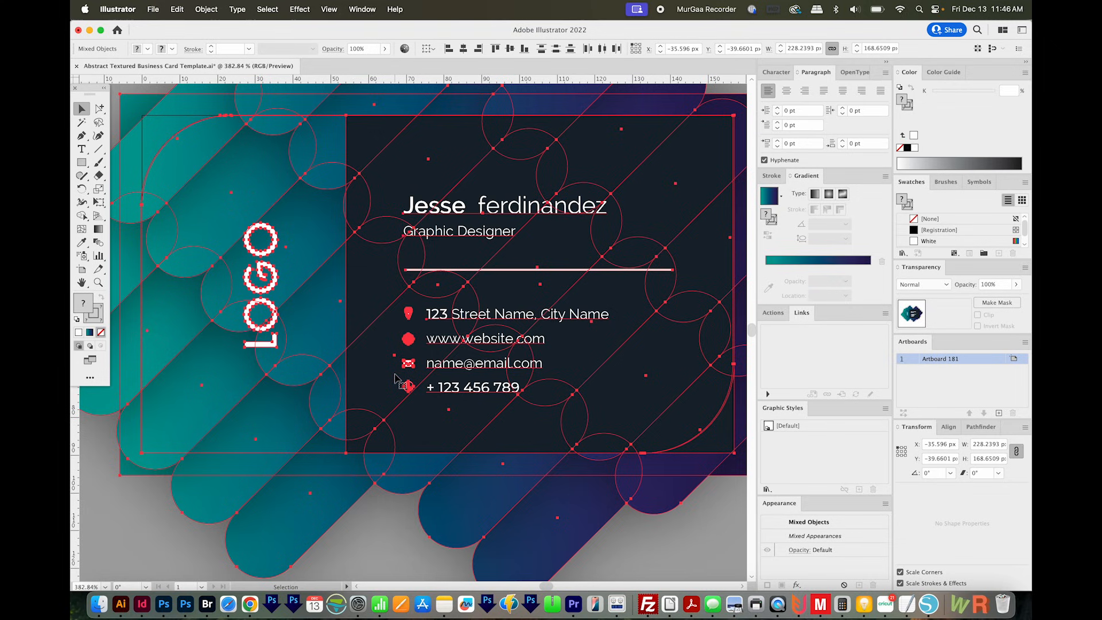
{"action": "mouse_move", "coordinate": [178, 37]}
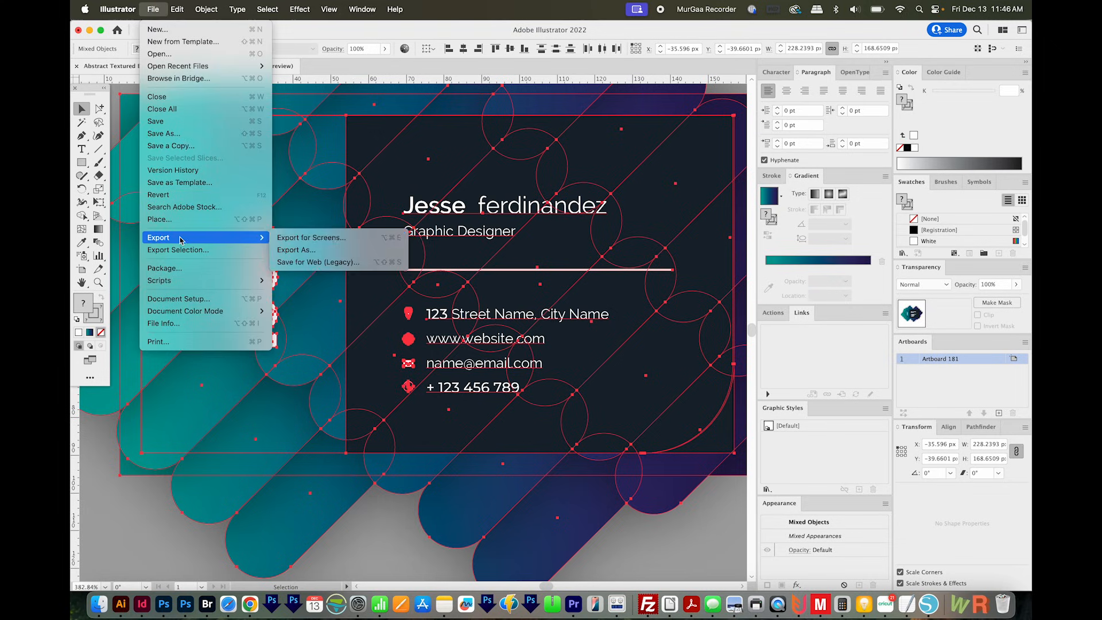
Start an Export As with Photoshop (psd) as the format and Use Artboards enabled.
{"action": "left_click", "coordinate": [296, 250]}
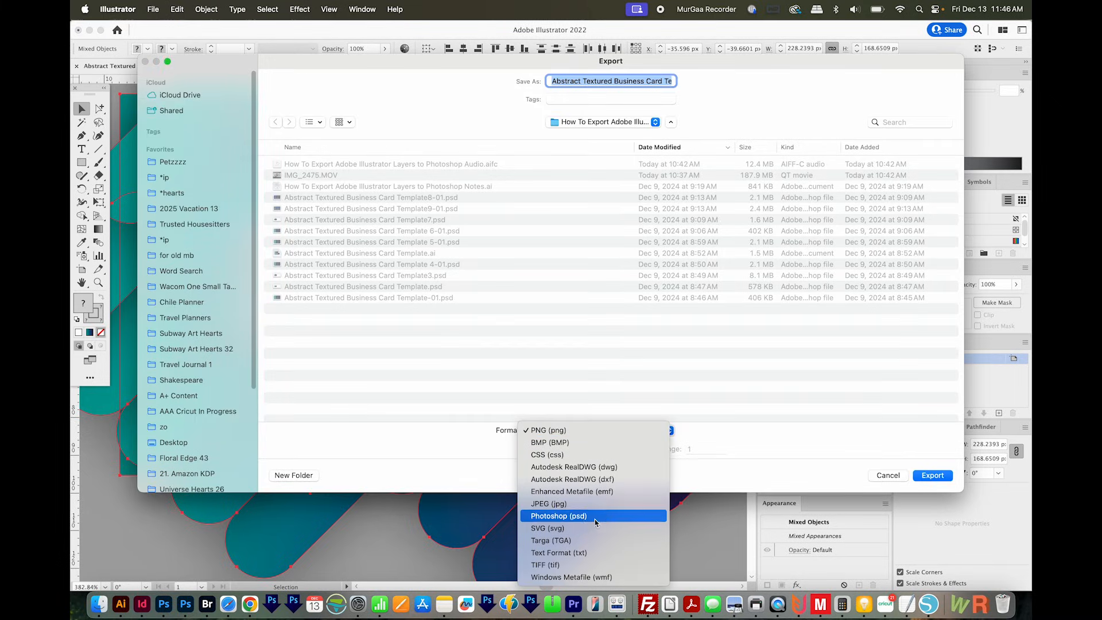
{"action": "left_click", "coordinate": [558, 515]}
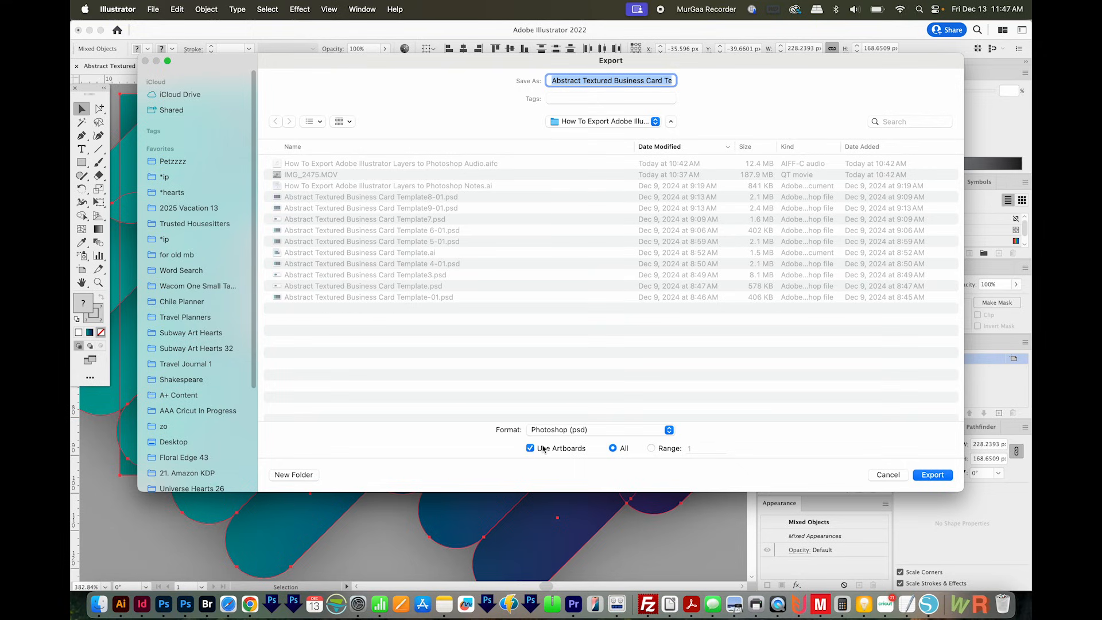
{"action": "mouse_move", "coordinate": [475, 303]}
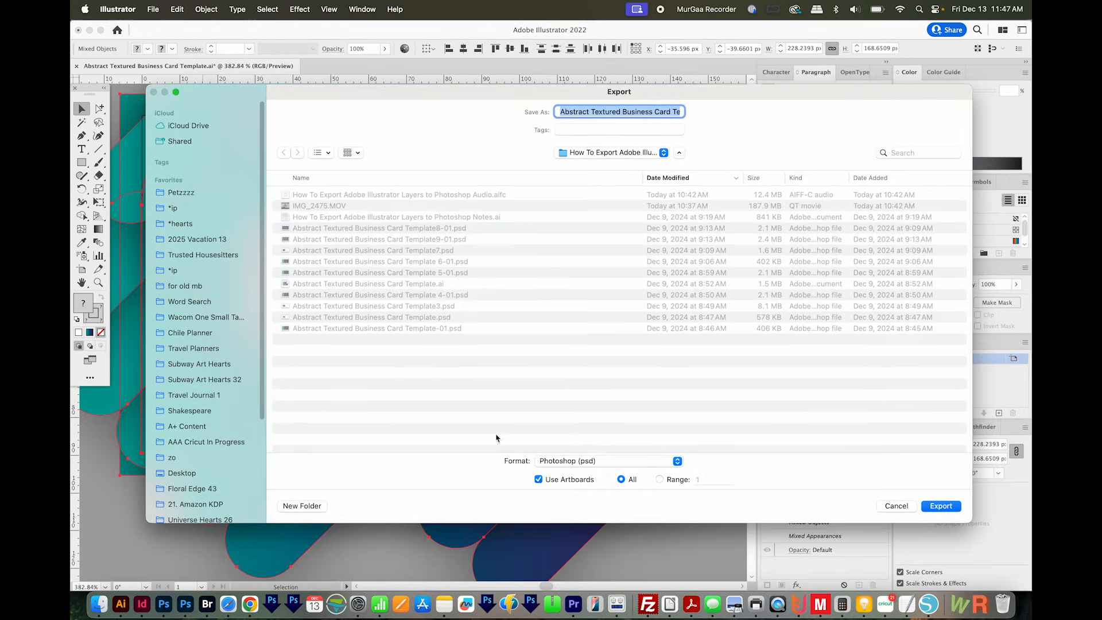
{"action": "mouse_move", "coordinate": [940, 505]}
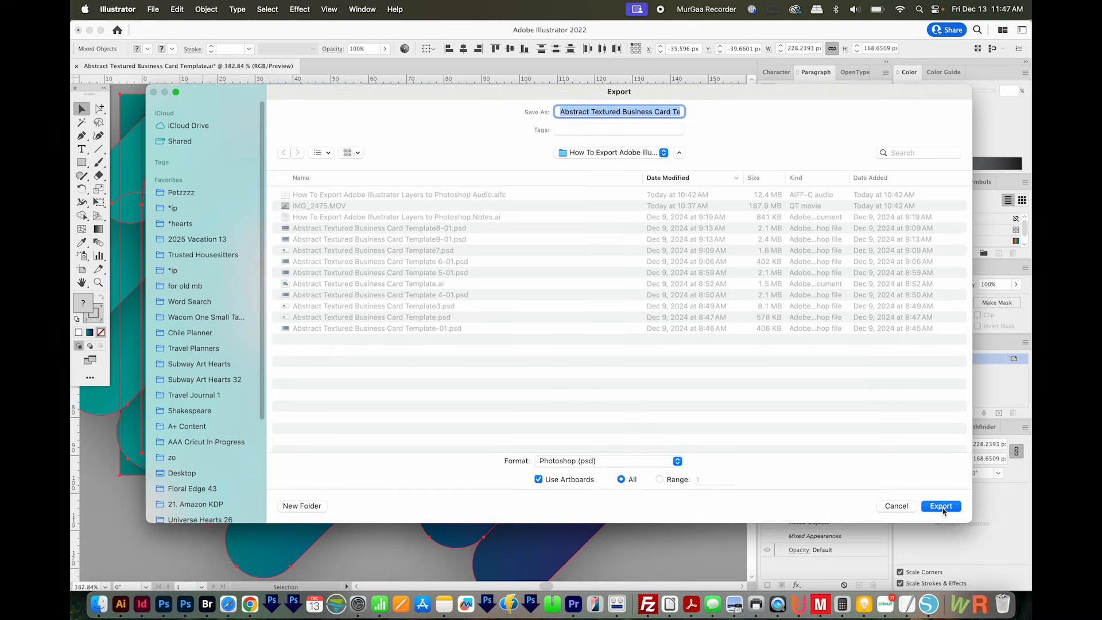
Export the RGB 300 ppi PSD with Write Layers and Preserve Text Editability, then open it from Finder.
{"action": "left_click", "coordinate": [940, 505]}
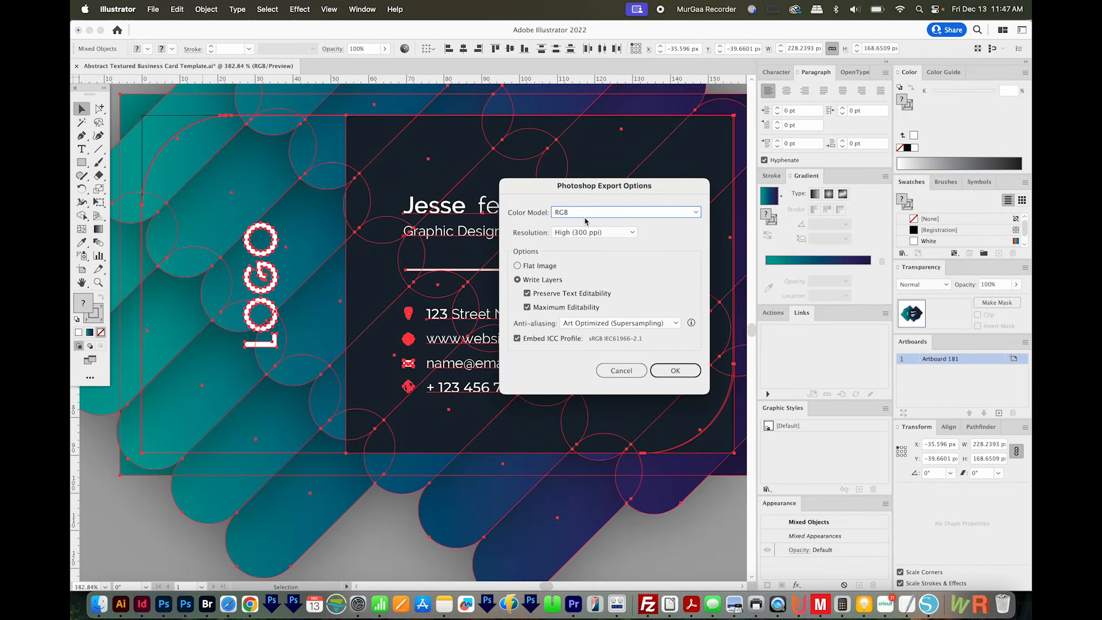
{"action": "mouse_move", "coordinate": [574, 242]}
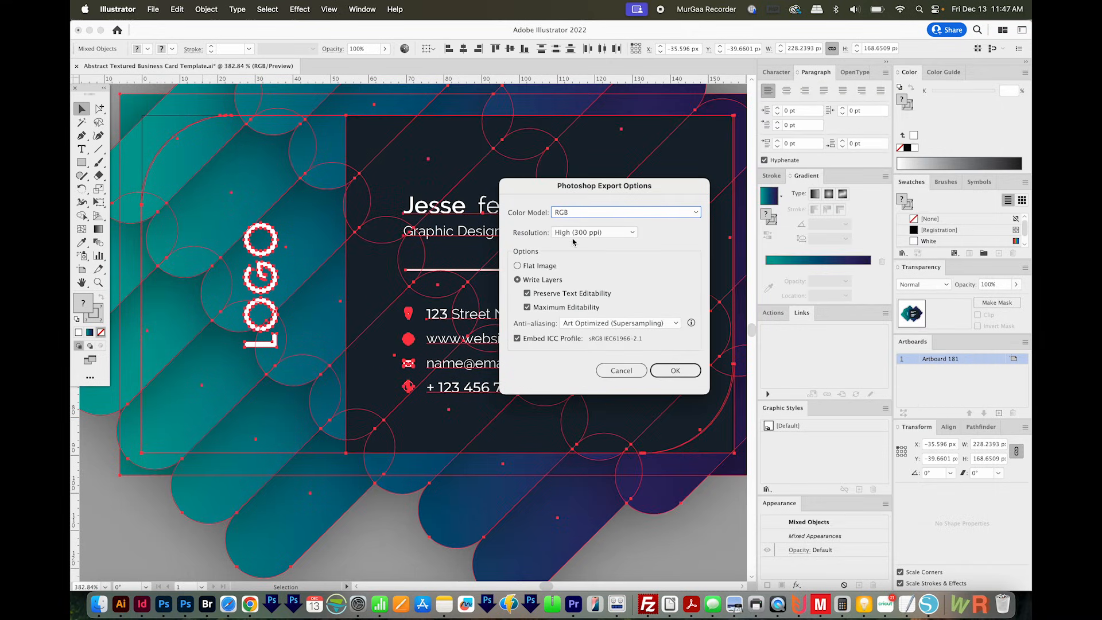
{"action": "mouse_move", "coordinate": [599, 256]}
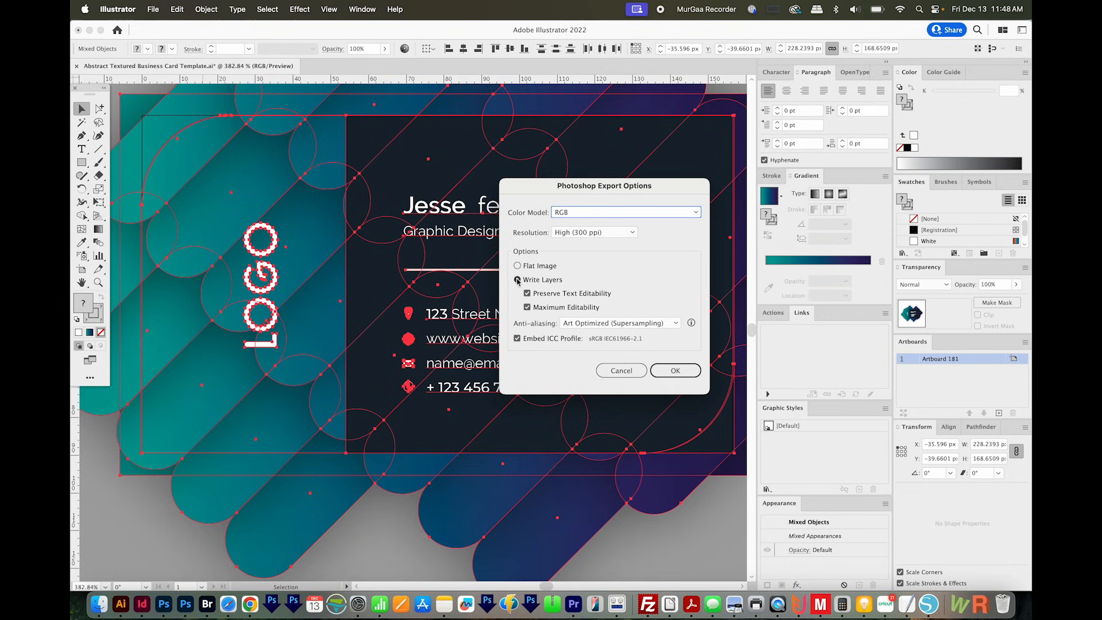
{"action": "left_click", "coordinate": [518, 280]}
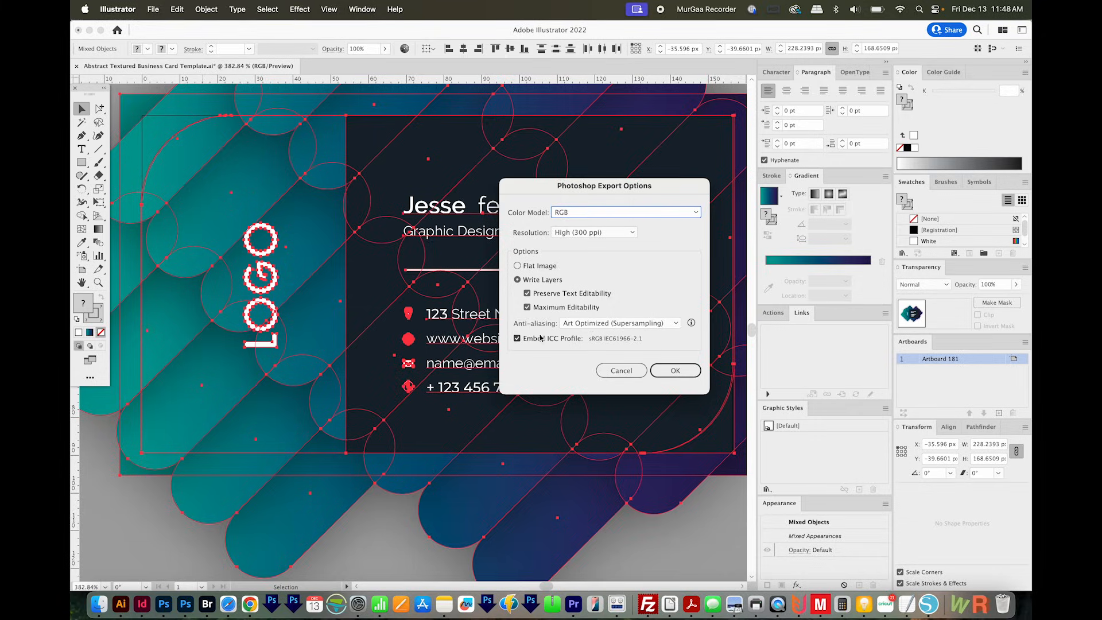
{"action": "left_click", "coordinate": [674, 371]}
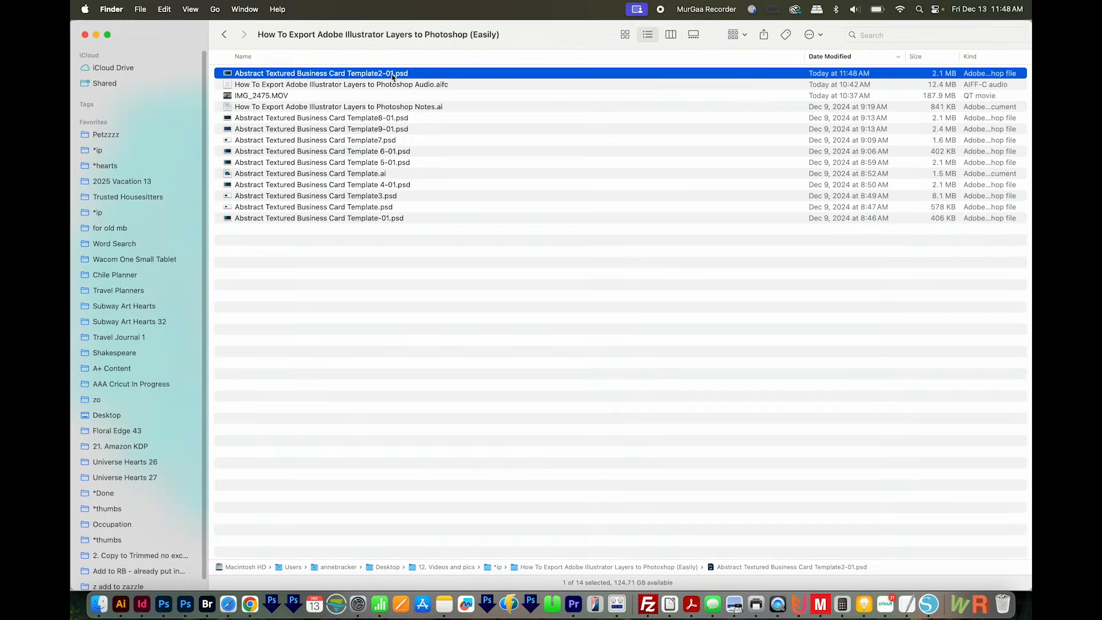
{"action": "double_click", "coordinate": [320, 73]}
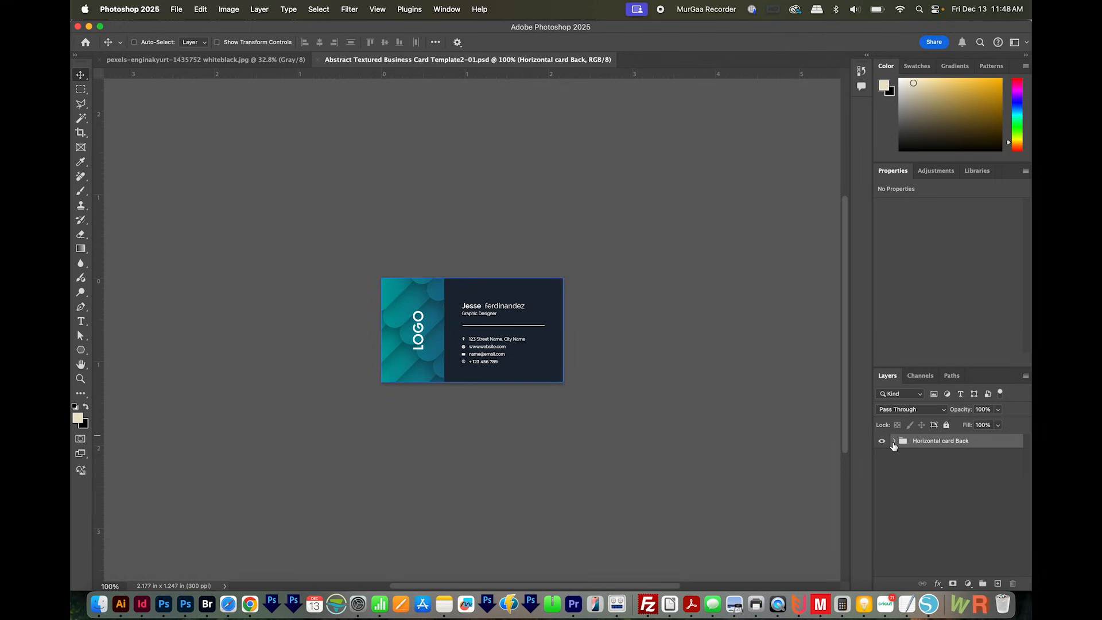
Expand the Horizontal card Back group and inspect the name and contact-details type layers.
{"action": "left_click", "coordinate": [894, 441]}
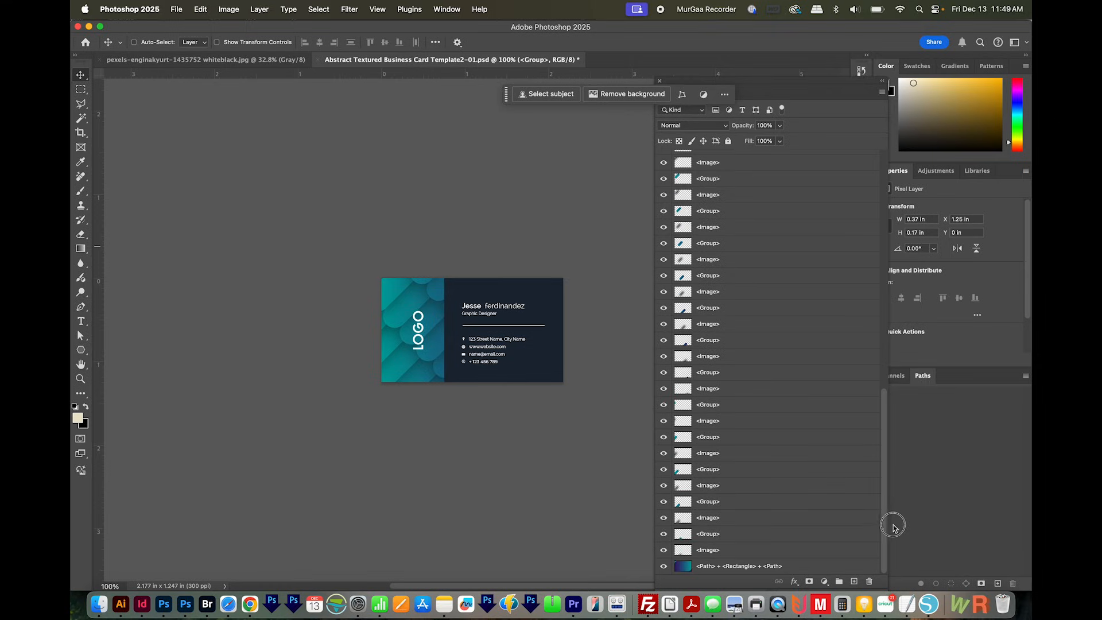
{"action": "left_click", "coordinate": [722, 189]}
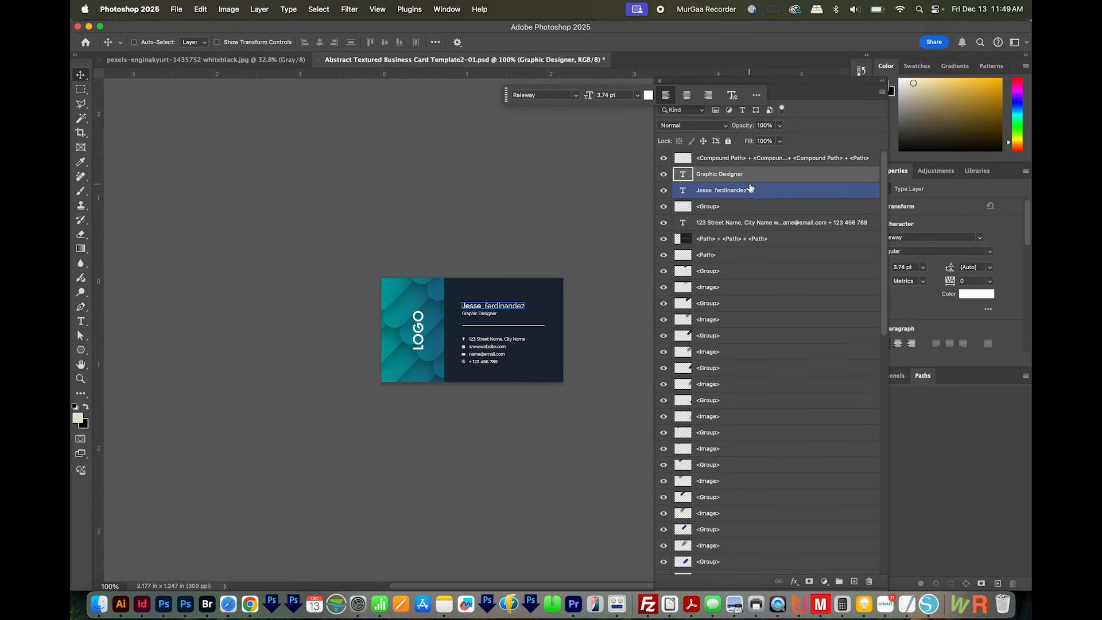
{"action": "left_click", "coordinate": [781, 221]}
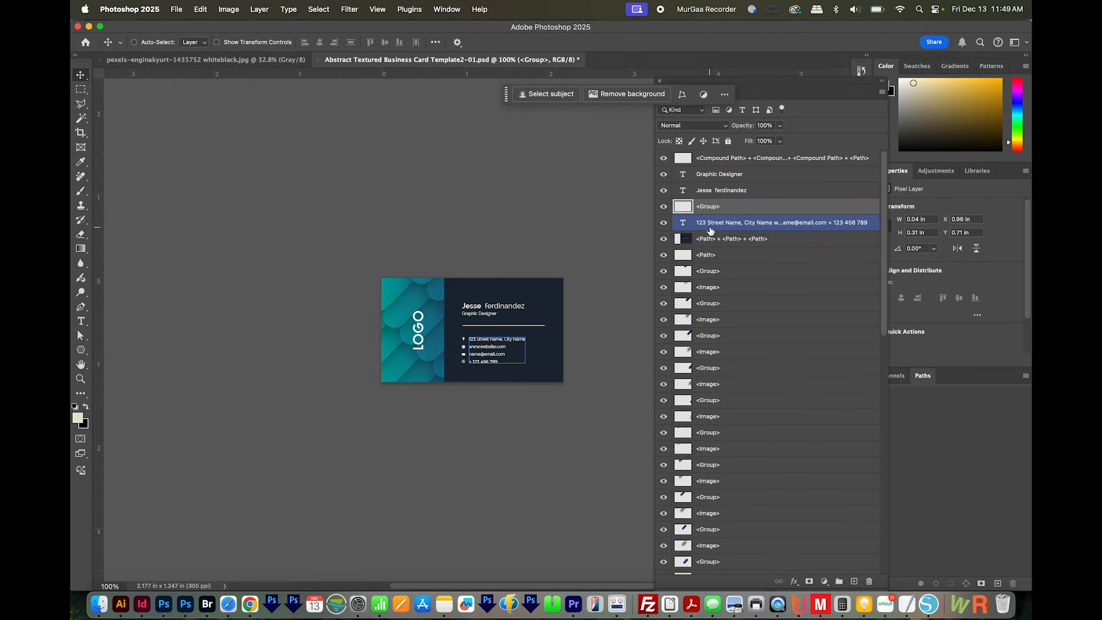
Isolate one layer by hiding the others, show all layers again, and select the divider line artwork.
{"action": "left_click", "coordinate": [721, 189]}
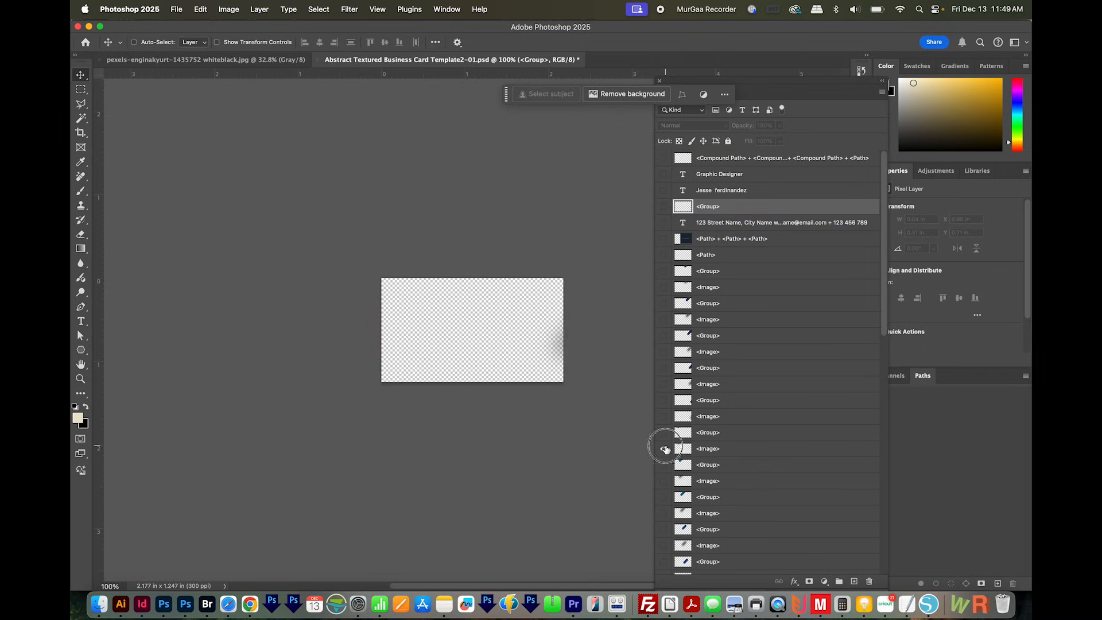
{"action": "left_click", "coordinate": [662, 239]}
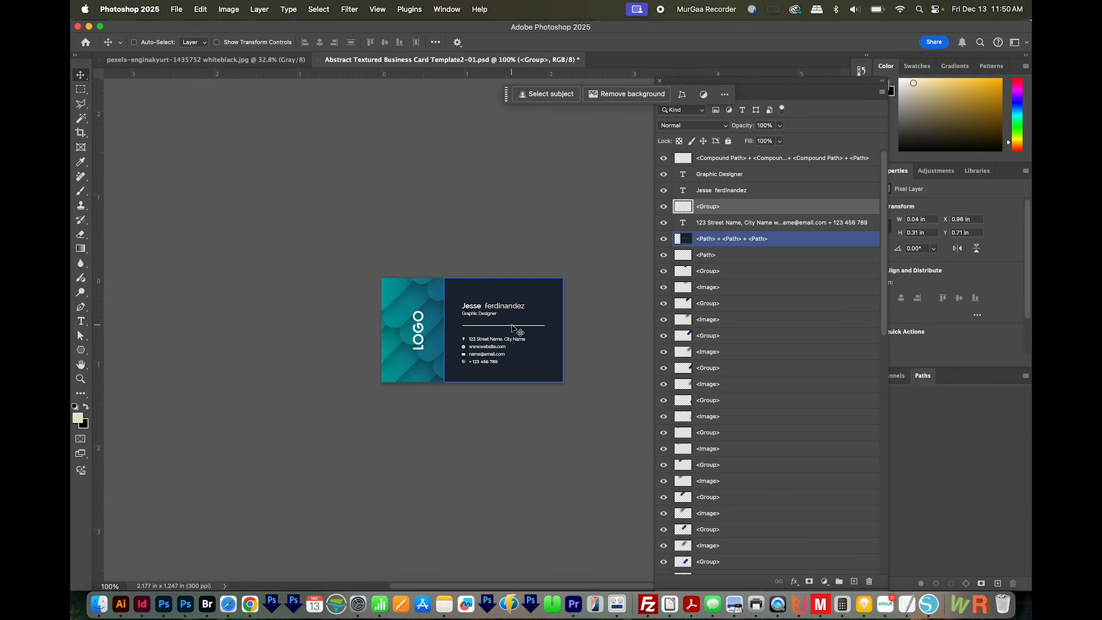
{"action": "left_click", "coordinate": [121, 603]}
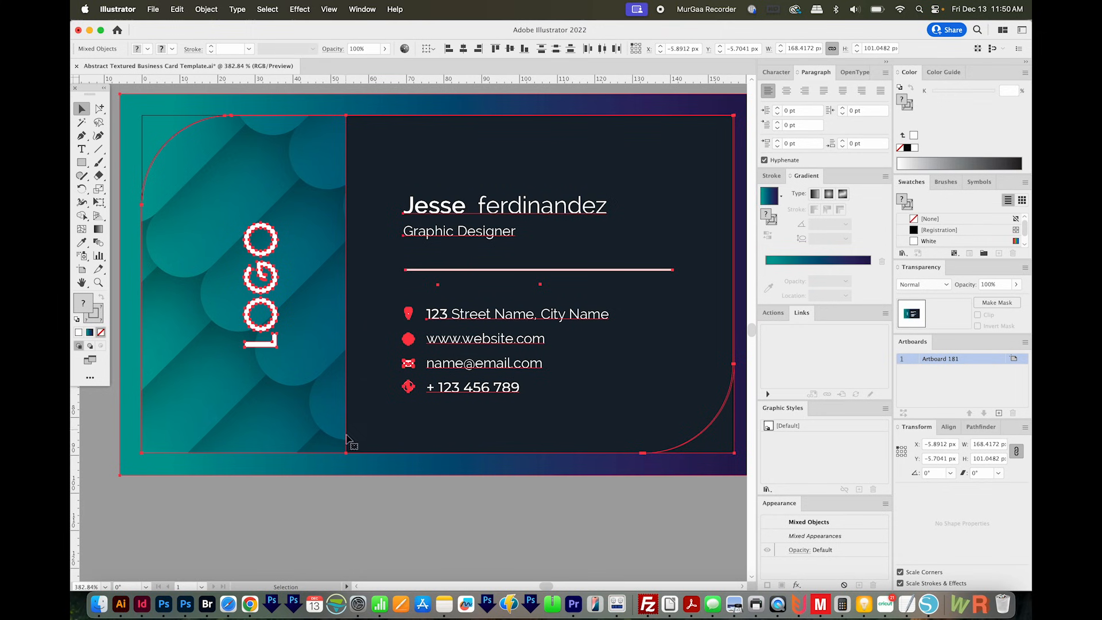
{"action": "mouse_move", "coordinate": [488, 434]}
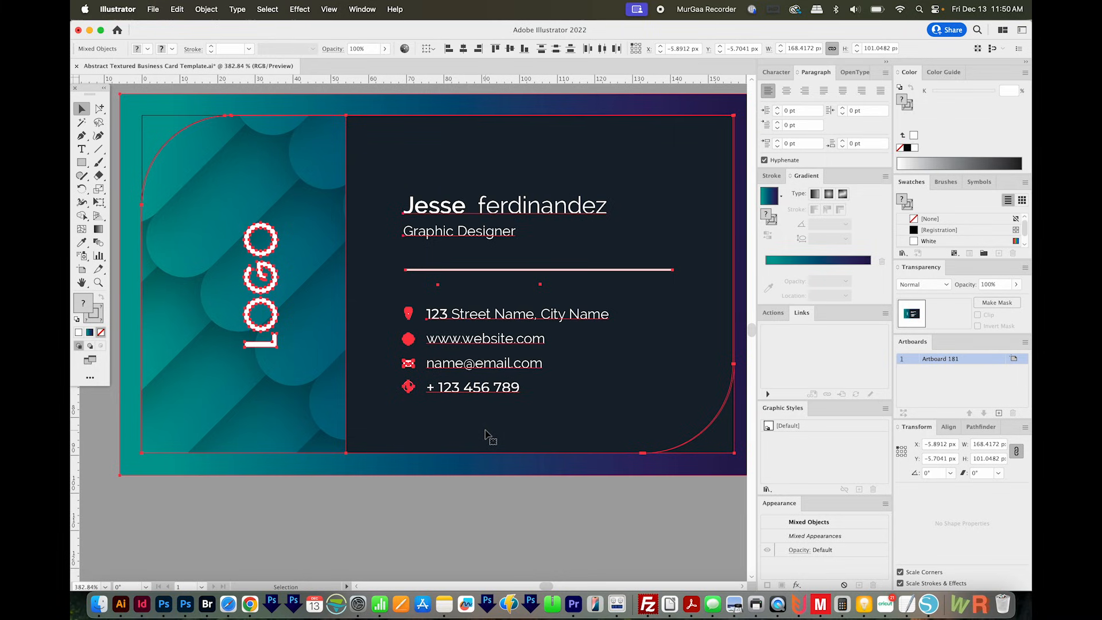
{"action": "mouse_move", "coordinate": [284, 387]}
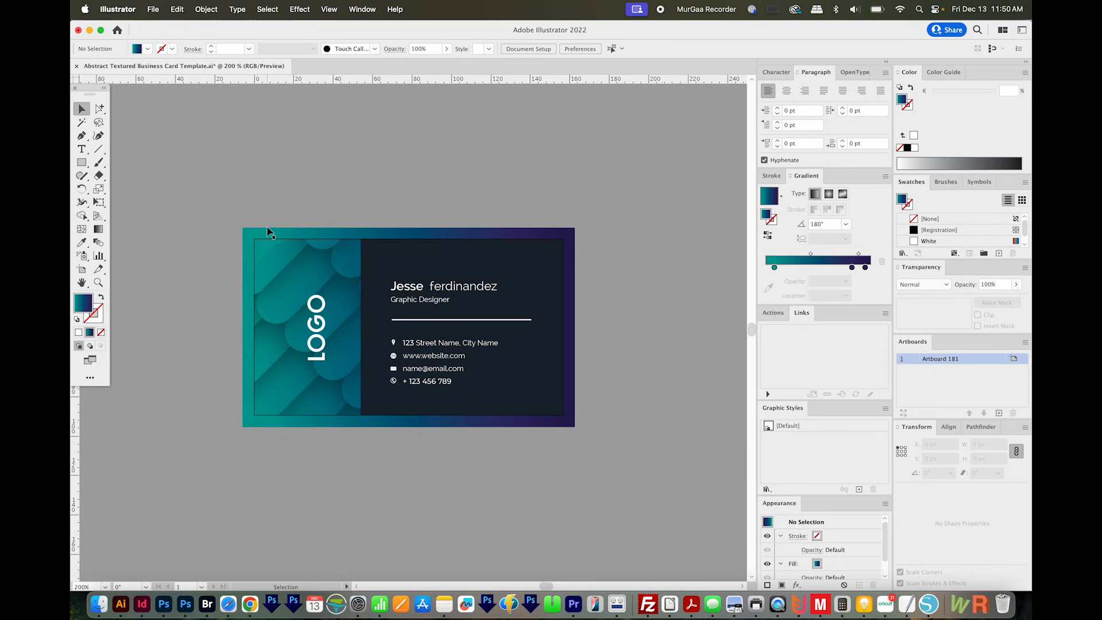
{"action": "mouse_move", "coordinate": [287, 400]}
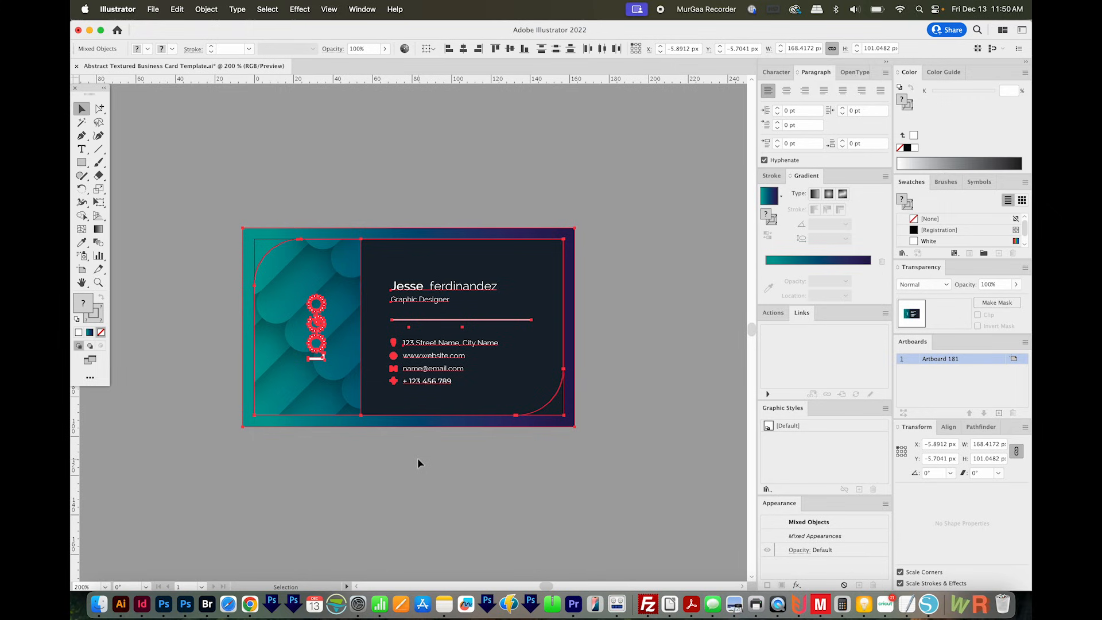
Select the card's outline shape, release its clipping and select all the card artwork with Cmd+A.
{"action": "left_click", "coordinate": [98, 108]}
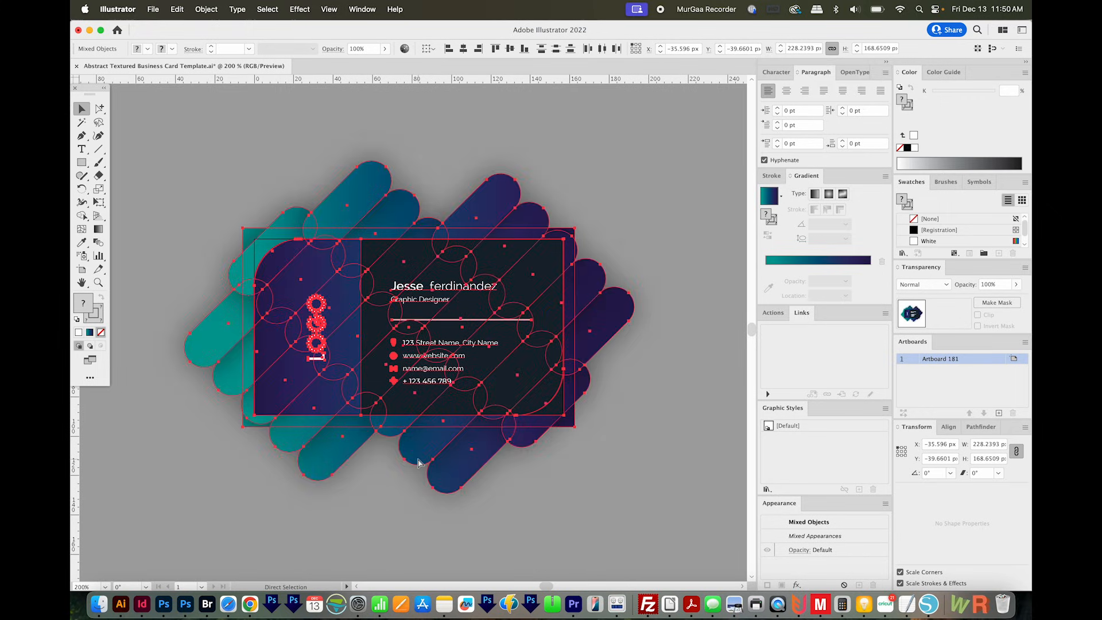
{"action": "left_click", "coordinate": [82, 108]}
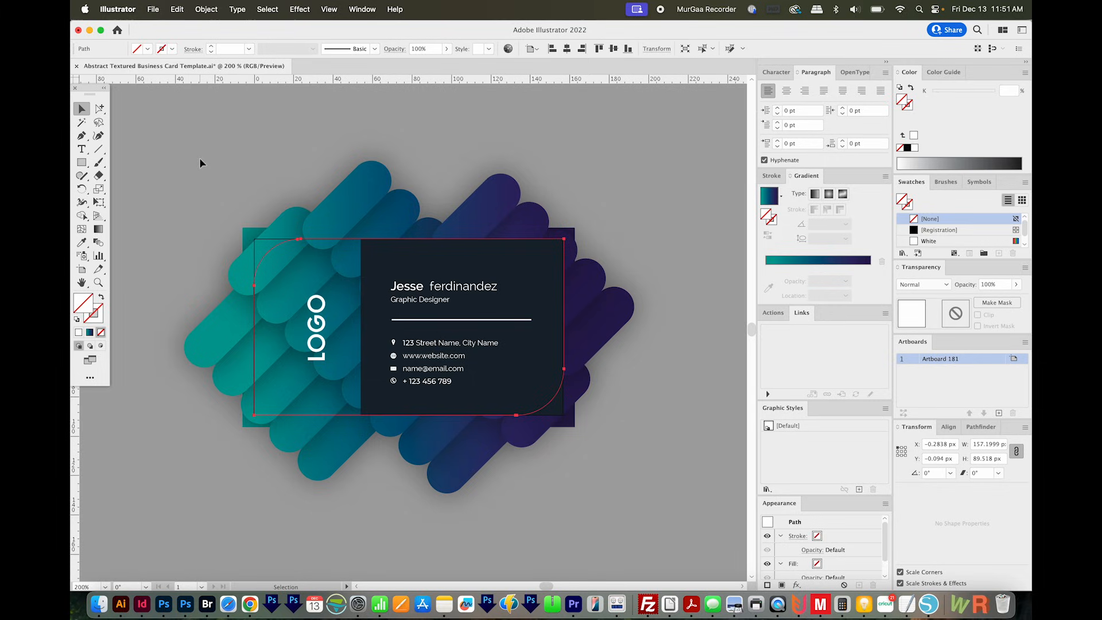
{"action": "mouse_move", "coordinate": [178, 153]}
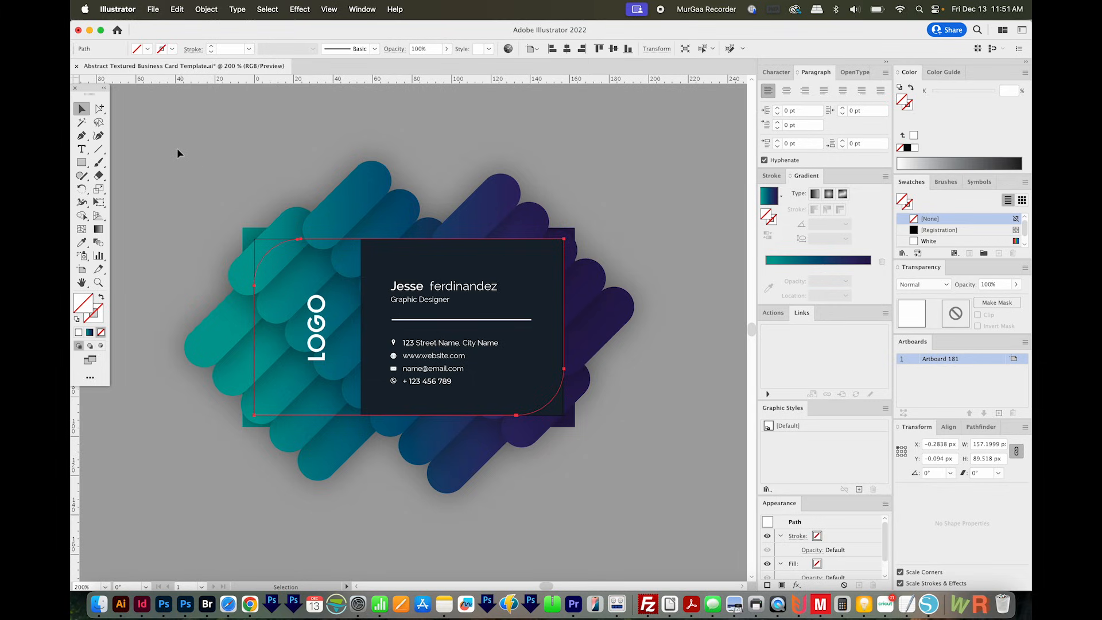
{"action": "mouse_move", "coordinate": [174, 148]}
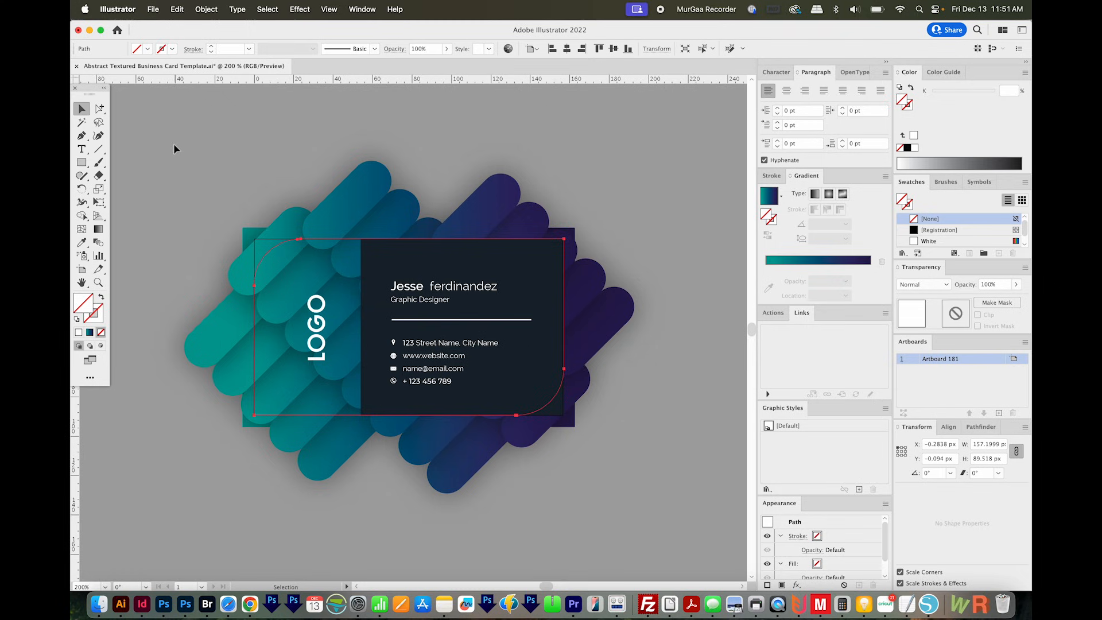
{"action": "key", "text": "cmd+a"}
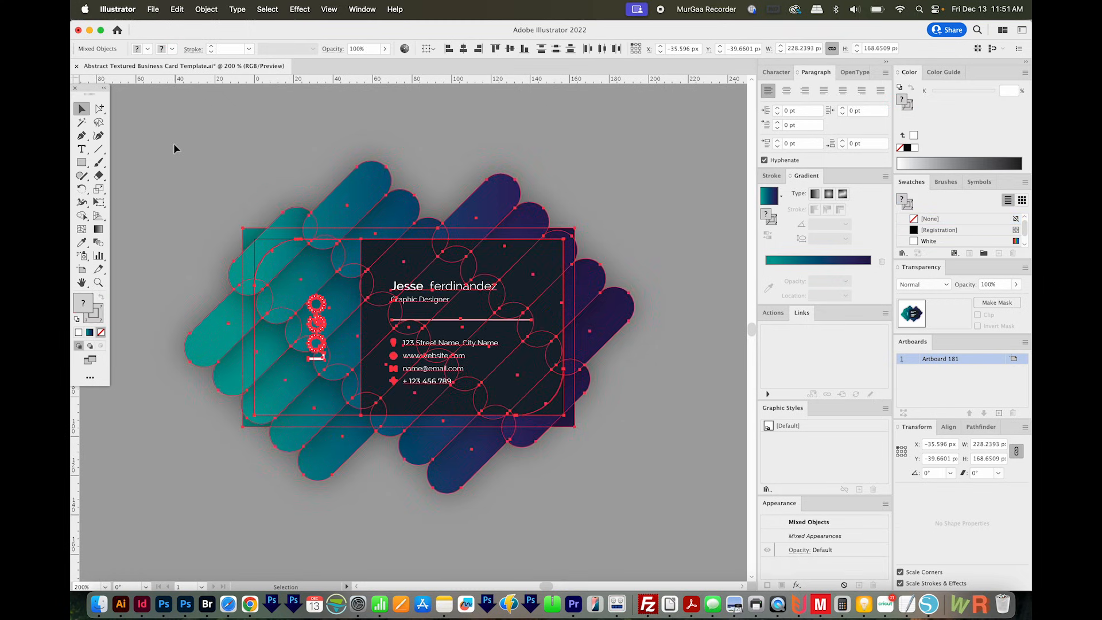
Show the Attributes panel, try Overprint Fill past the warning, and leave overprint fill and stroke off.
{"action": "left_click", "coordinate": [362, 9]}
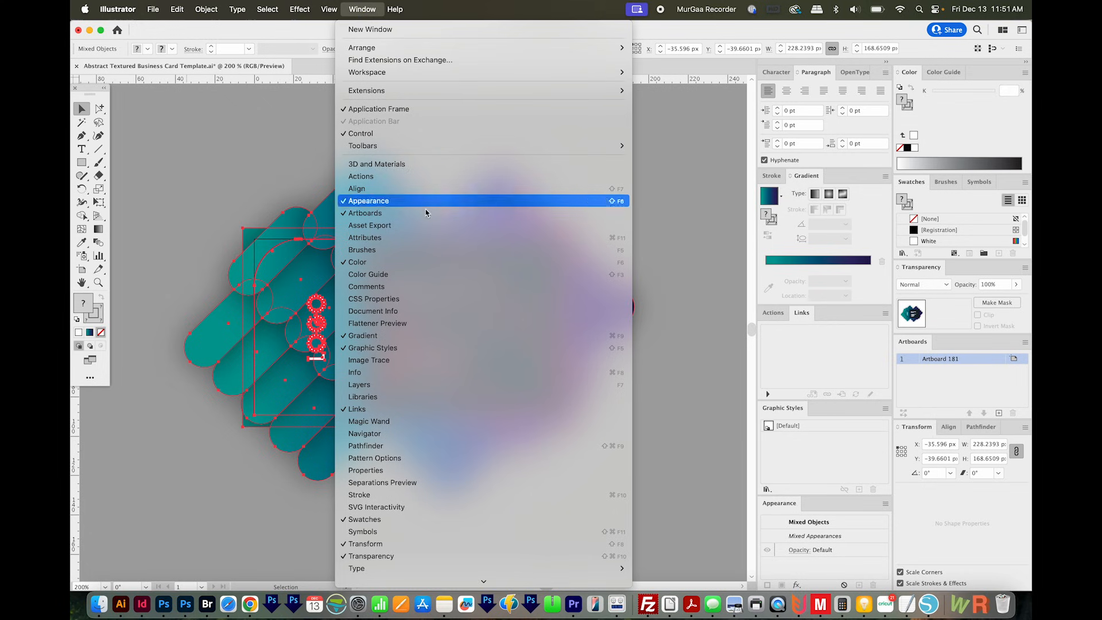
{"action": "left_click", "coordinate": [365, 236]}
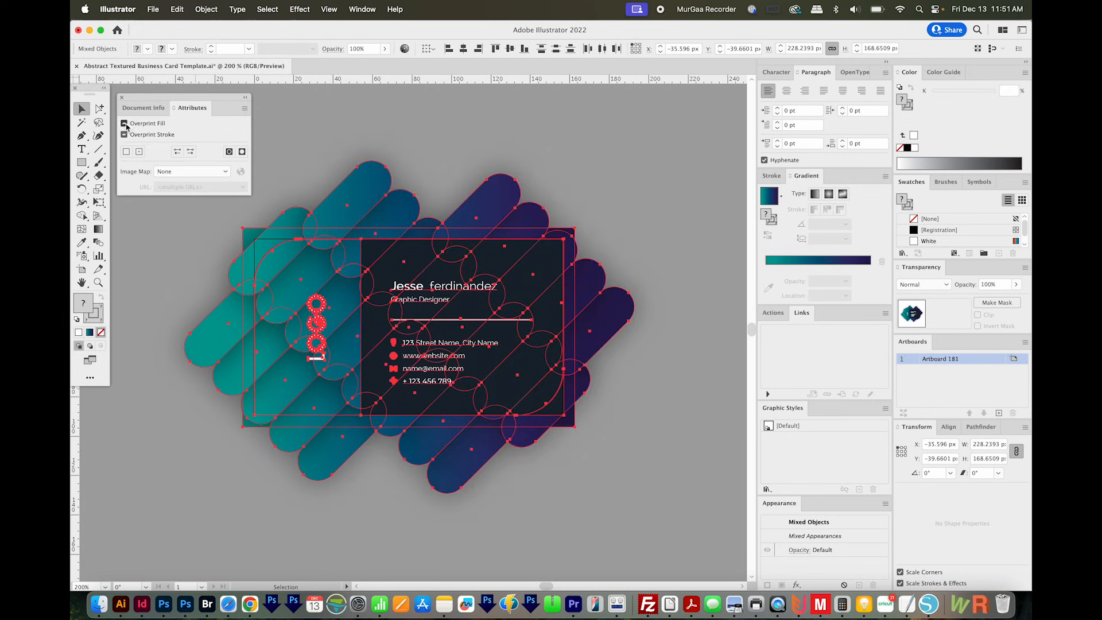
{"action": "left_click", "coordinate": [125, 123]}
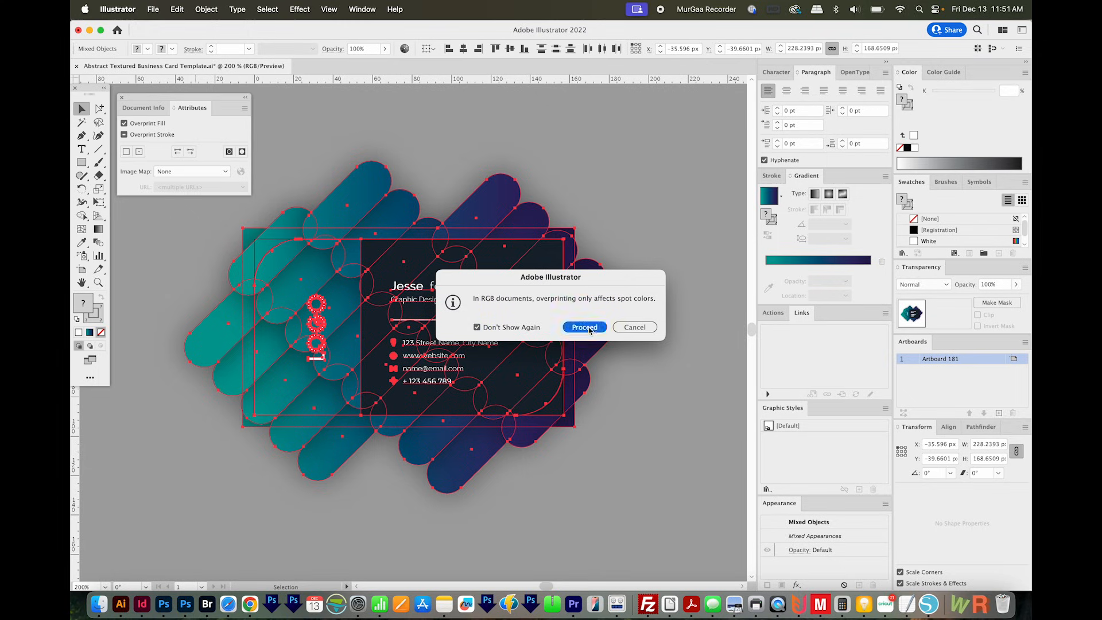
{"action": "left_click", "coordinate": [584, 327]}
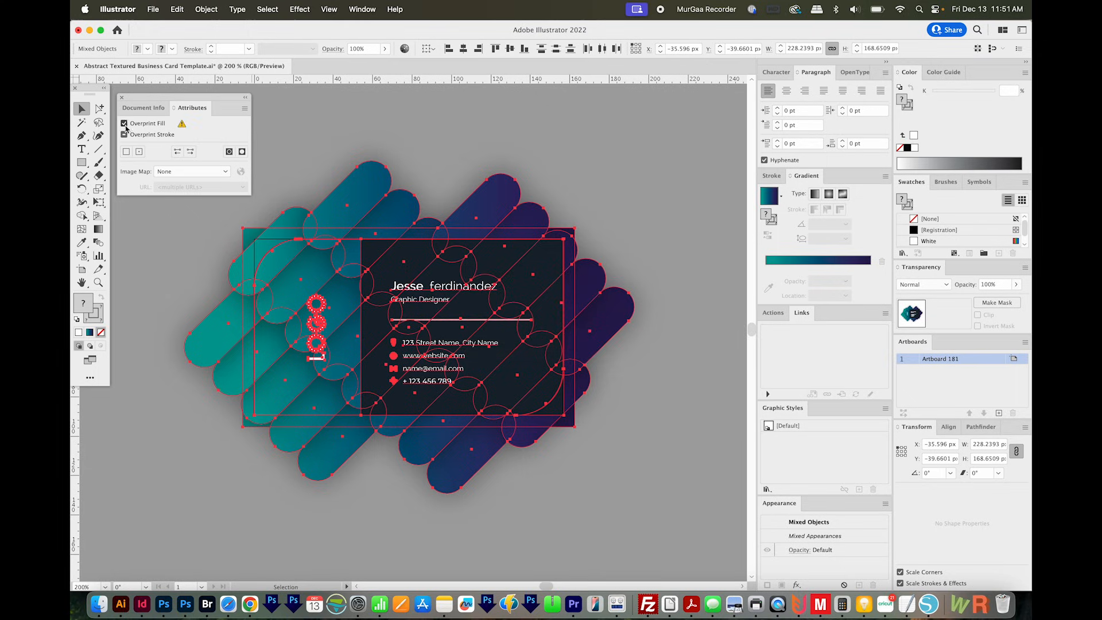
{"action": "left_click", "coordinate": [124, 122]}
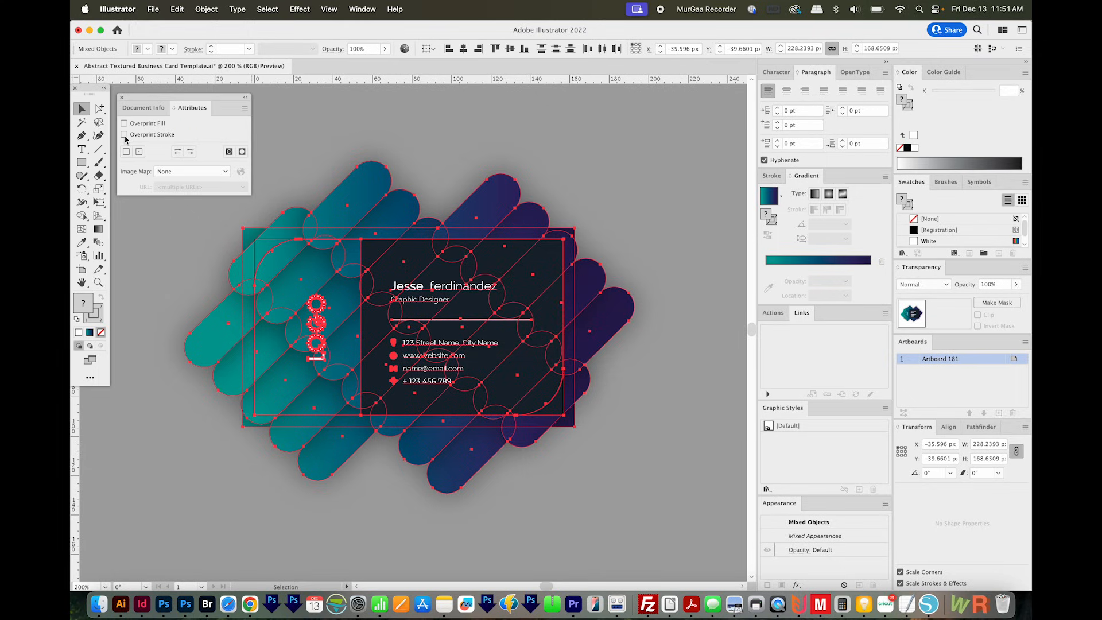
{"action": "mouse_move", "coordinate": [150, 145]}
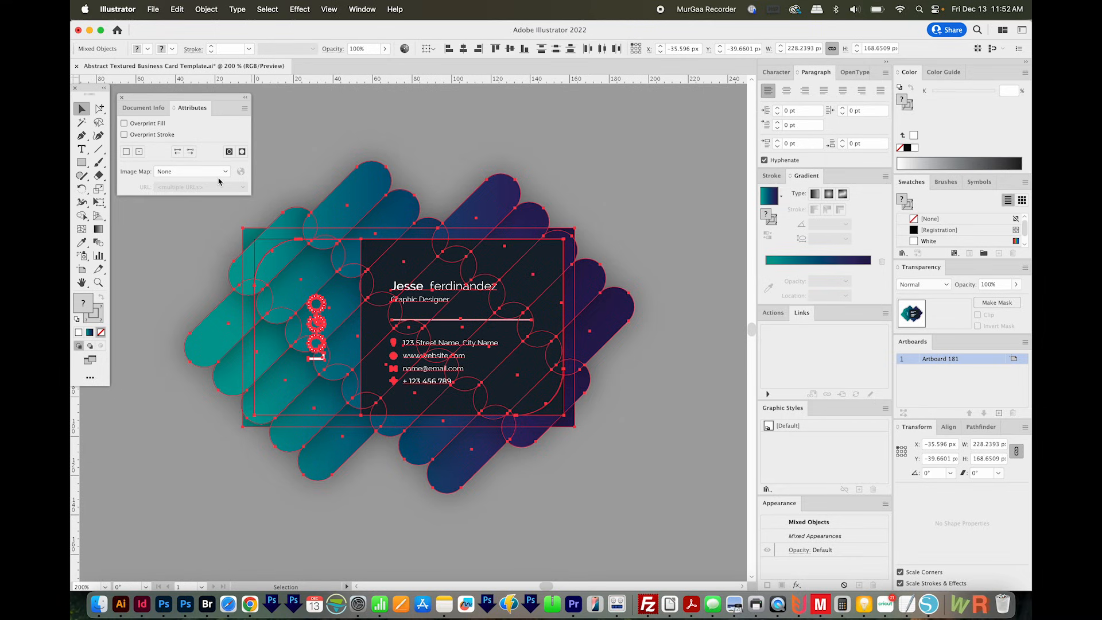
{"action": "mouse_move", "coordinate": [181, 297]}
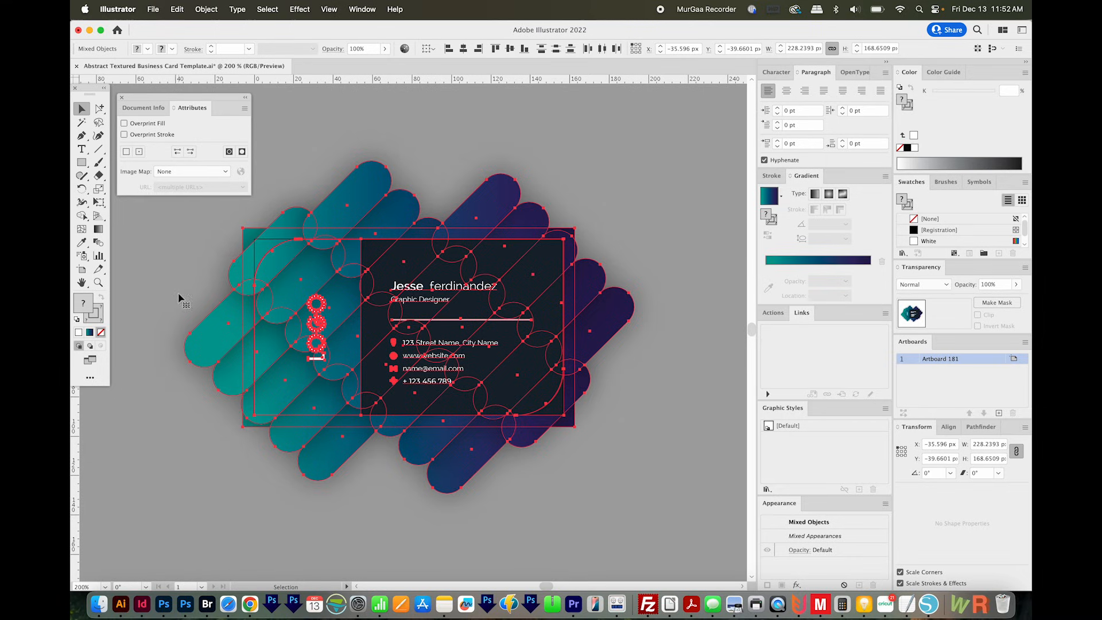
{"action": "mouse_move", "coordinate": [243, 327]}
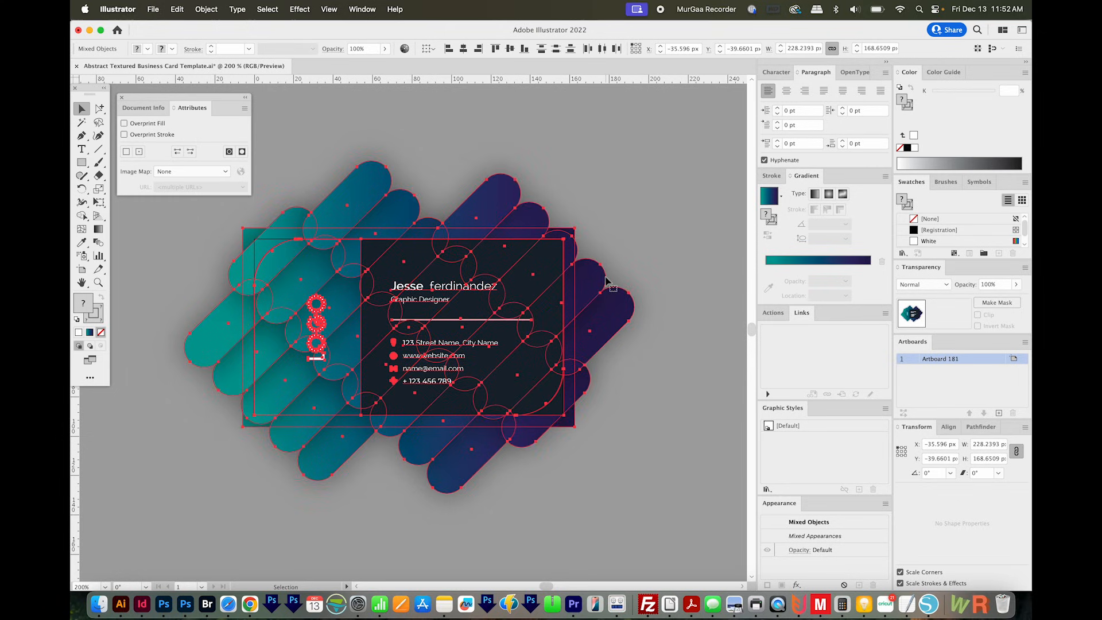
{"action": "mouse_move", "coordinate": [613, 269]}
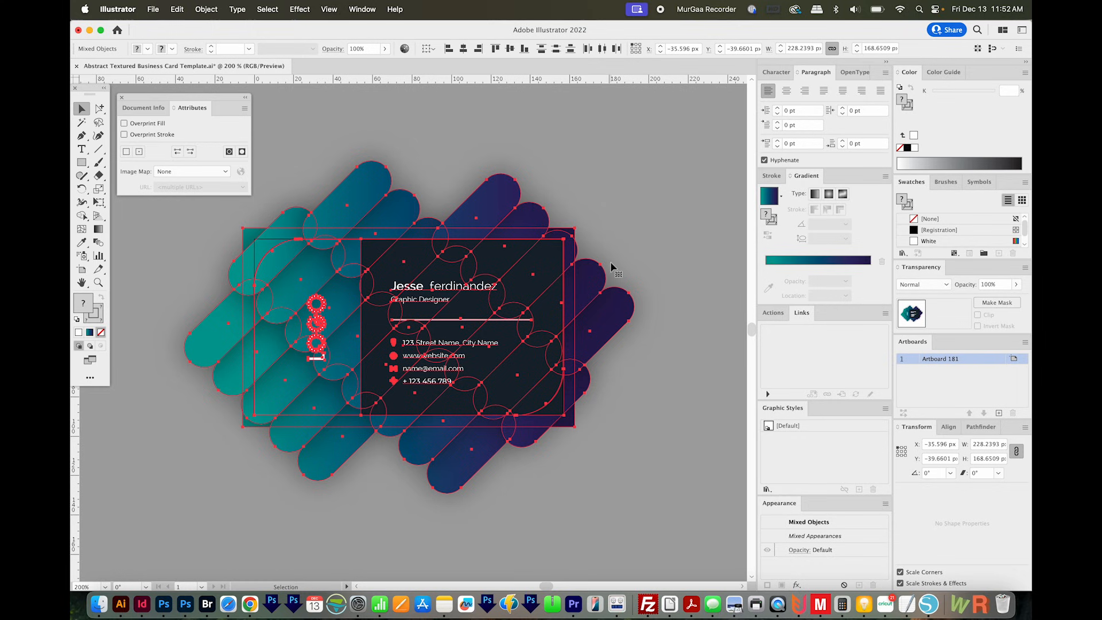